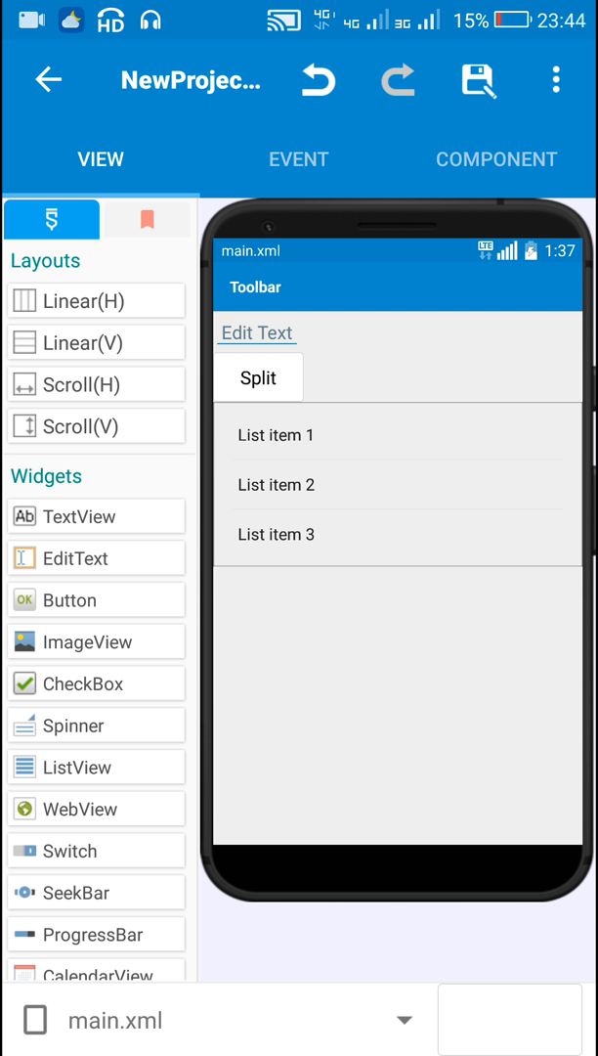
- Inspect the EditText and Split button properties, then launch the app for testing
left_click(258, 333)
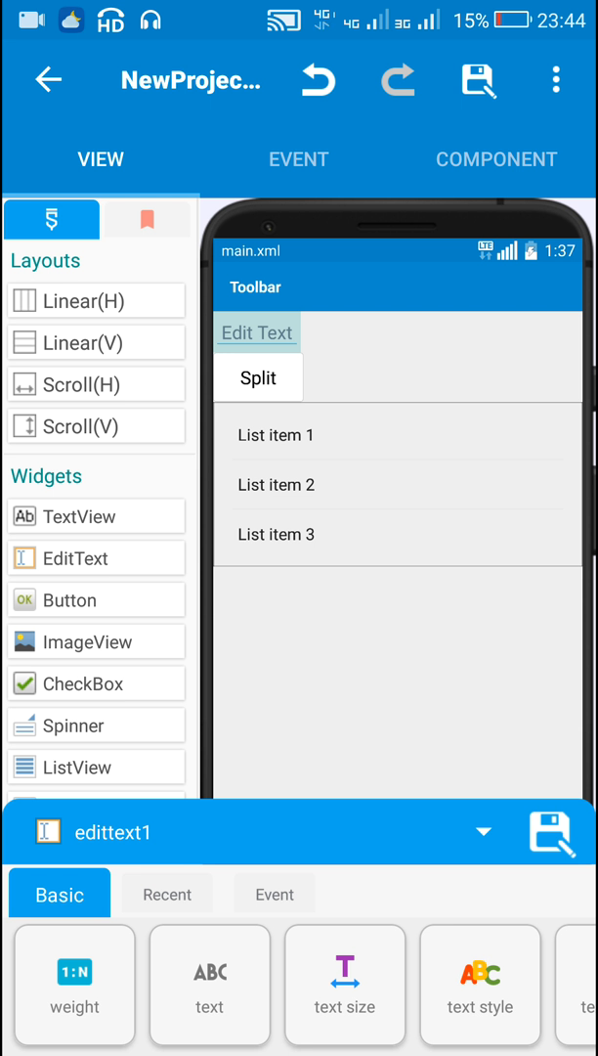
left_click(258, 375)
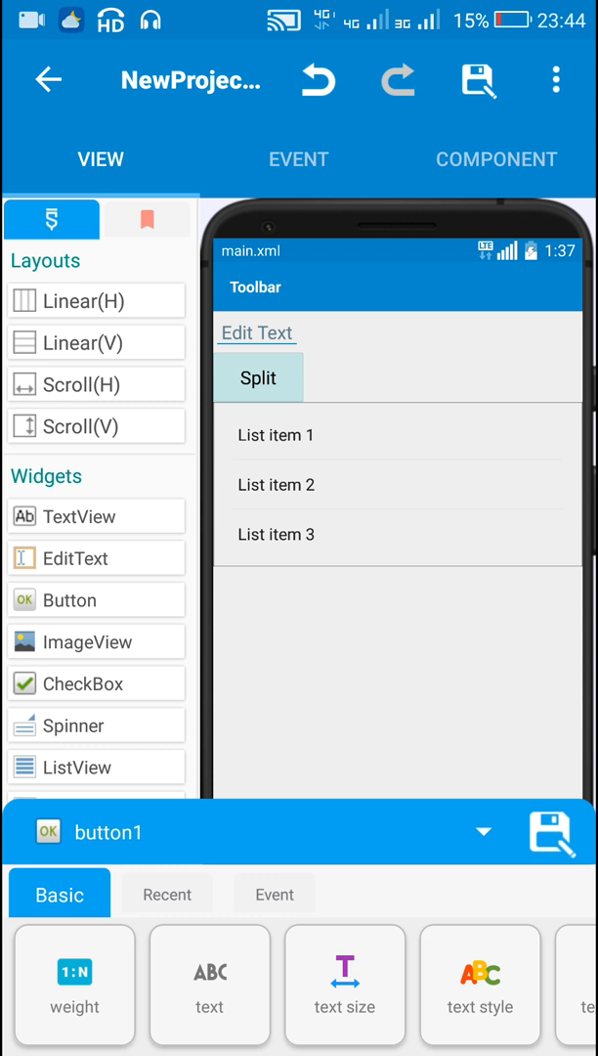
left_click(391, 485)
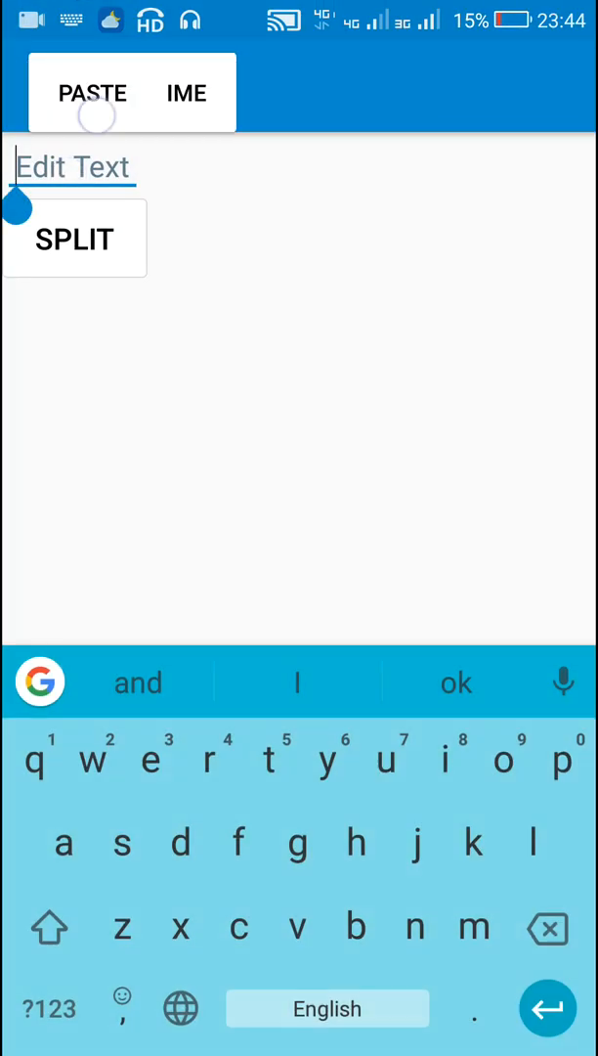
- Paste the sentence, trim its leading code, and split it into one word per list row
left_click(92, 92)
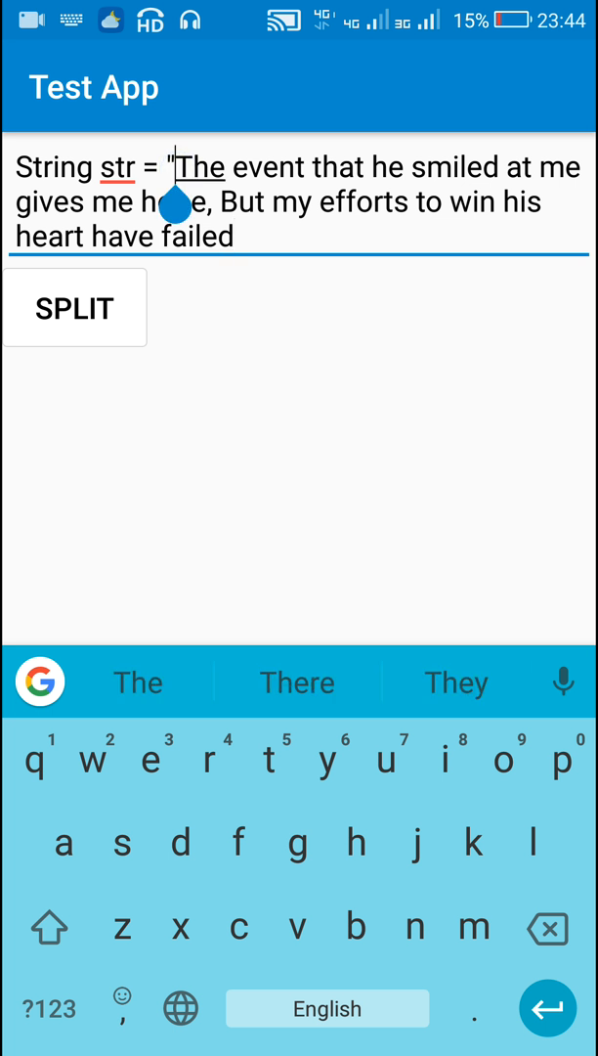
left_click(547, 927)
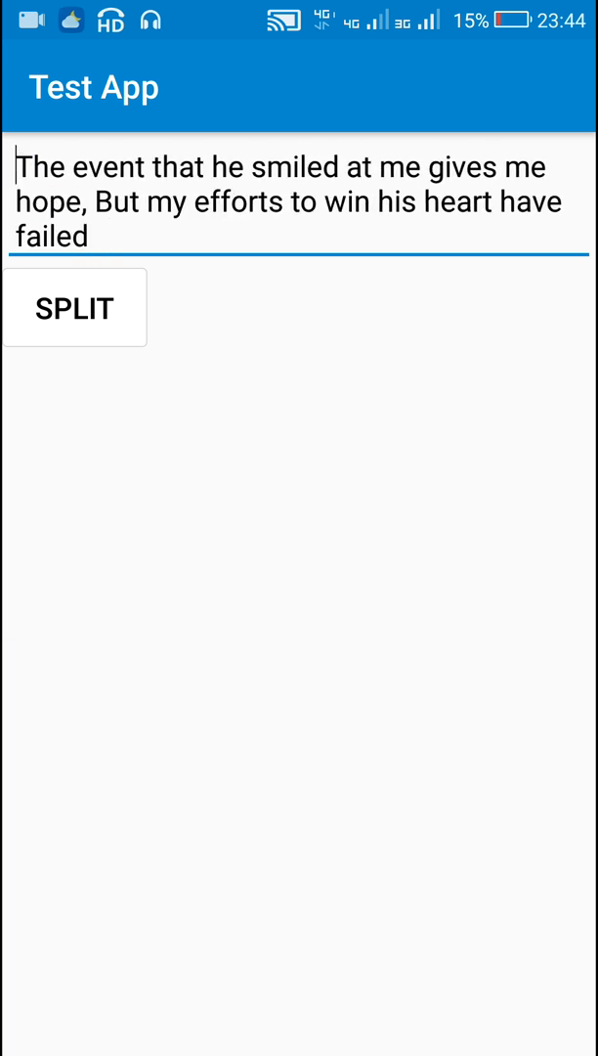
left_click(74, 307)
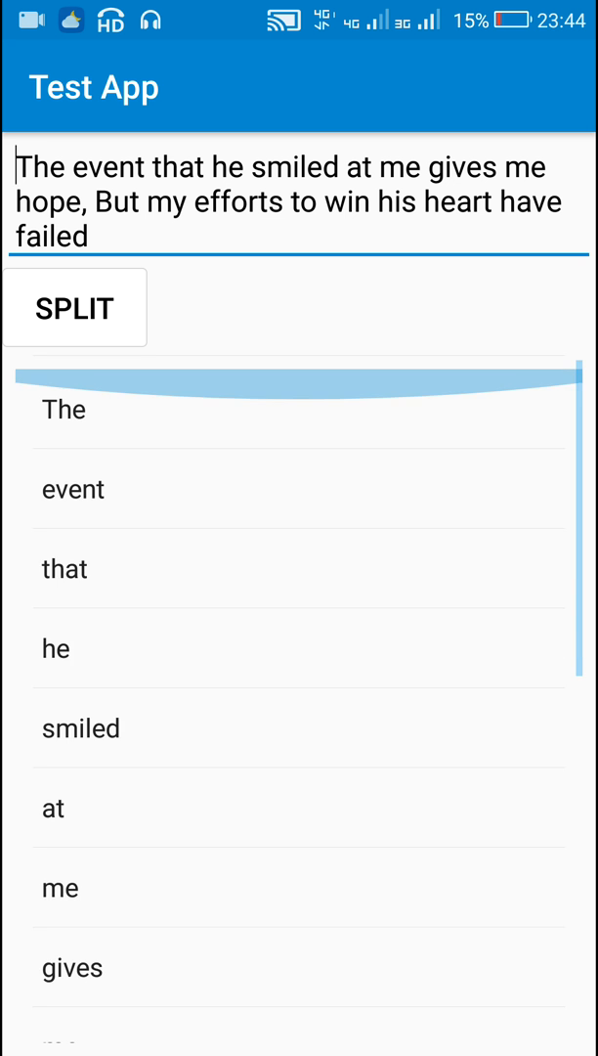
scroll("up", 3)
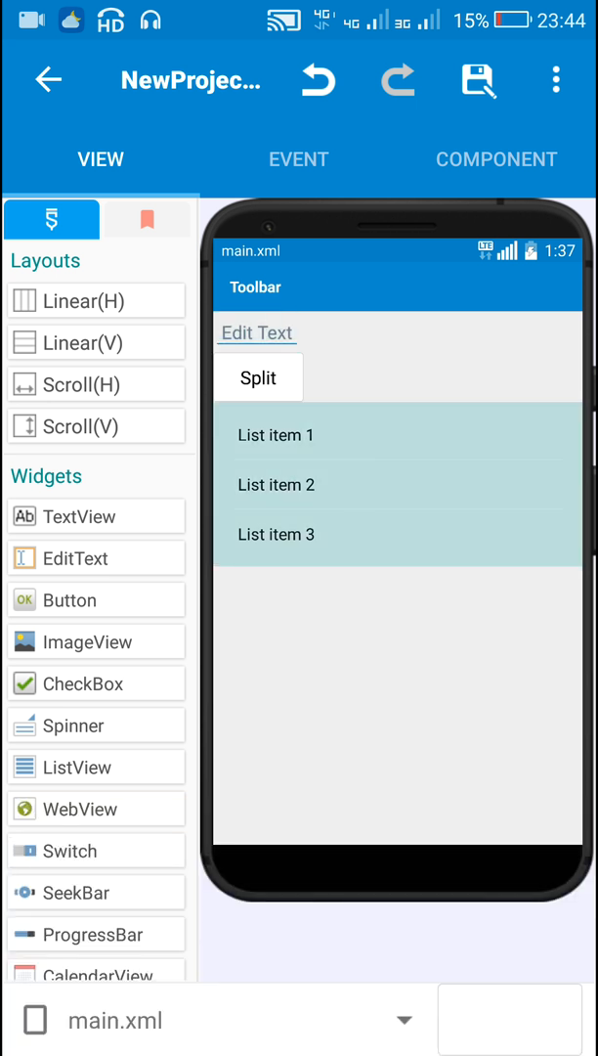
- Reach the Split button's onClick logic and confirm the str variable receives the text
left_click(258, 375)
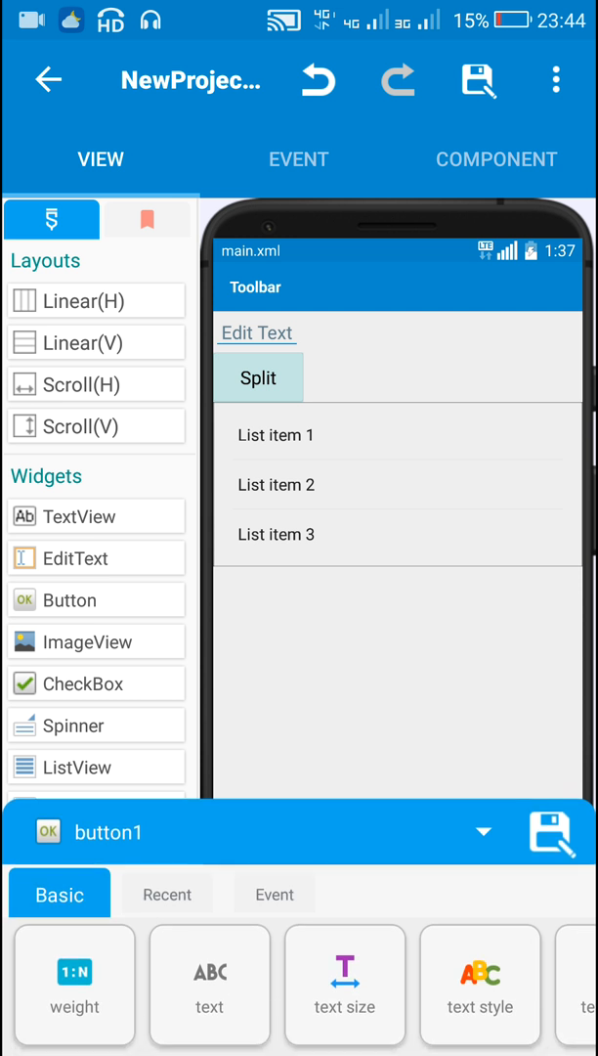
left_click(297, 160)
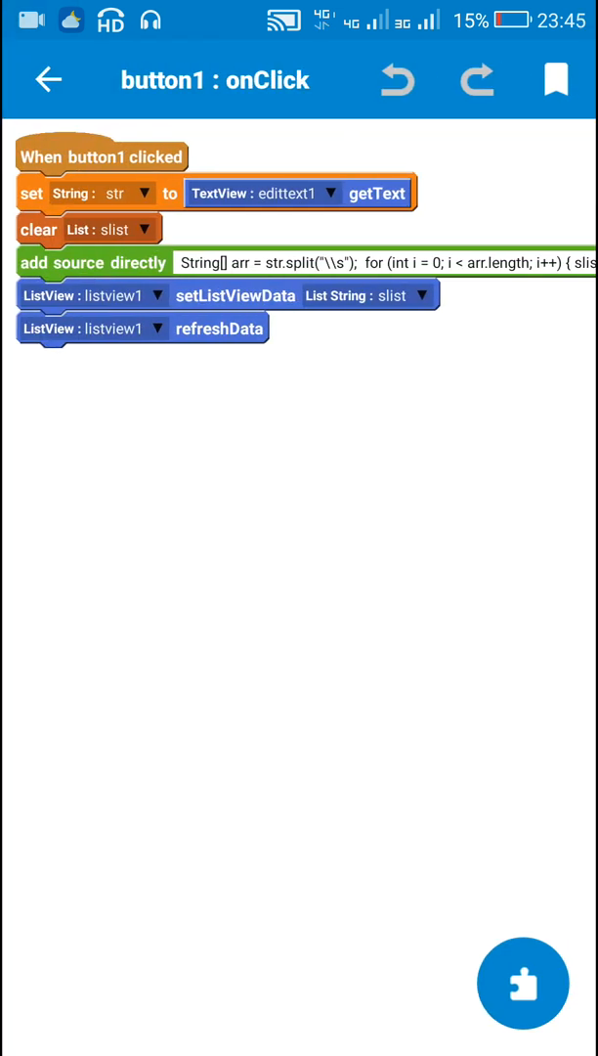
left_click(114, 191)
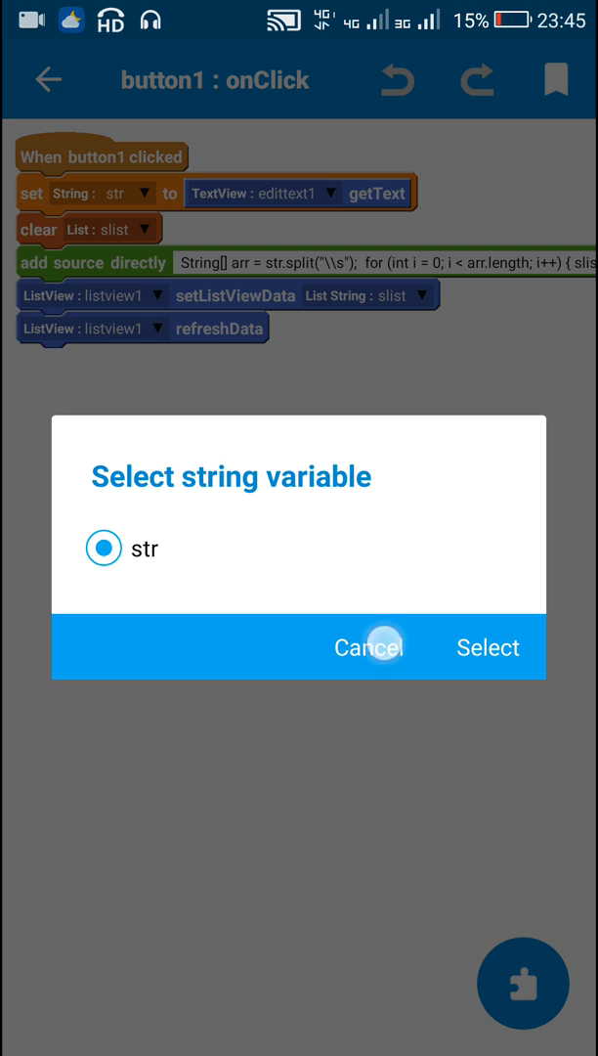
left_click(368, 647)
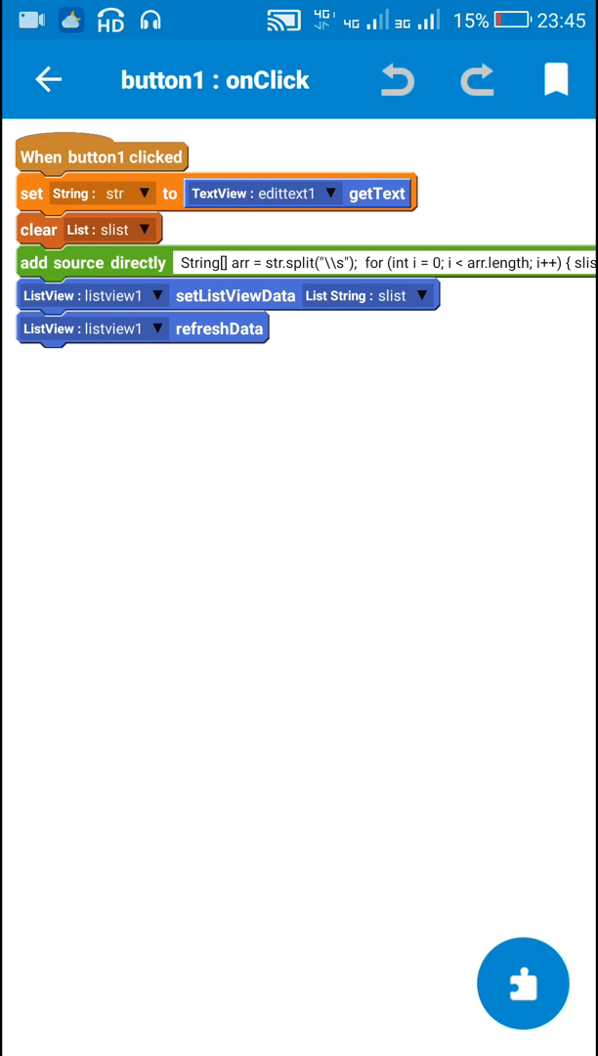
- Browse the block palette, then reopen the add-source code for the split-and-add loop
left_click(524, 984)
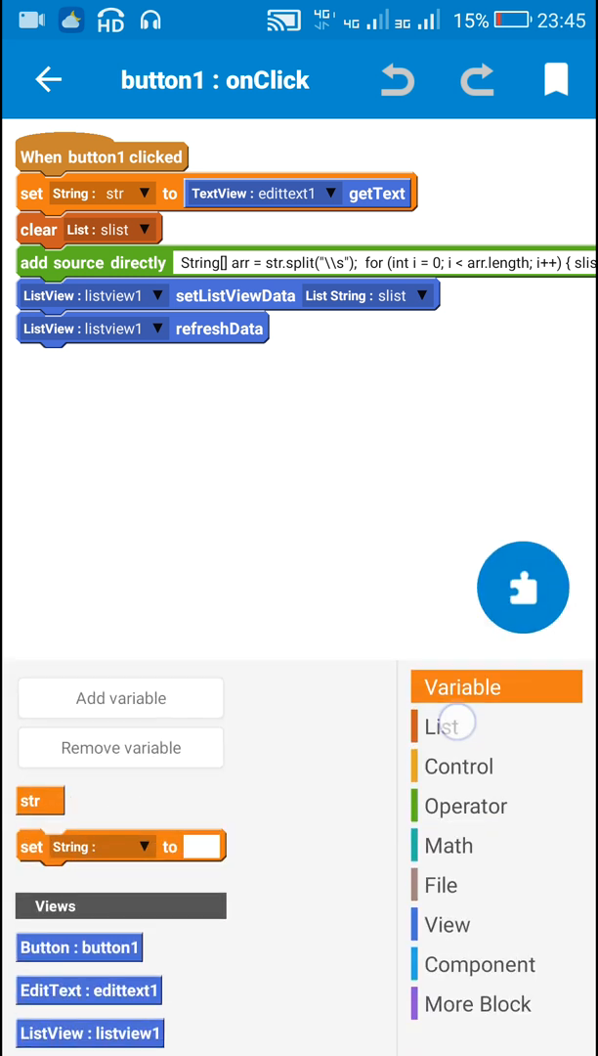
left_click(442, 728)
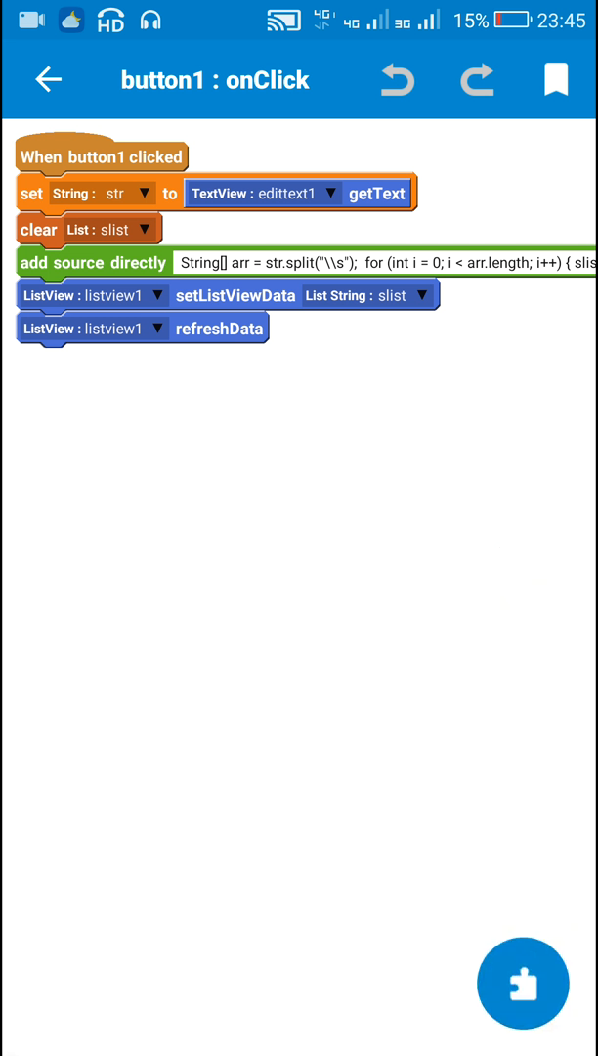
left_click(94, 229)
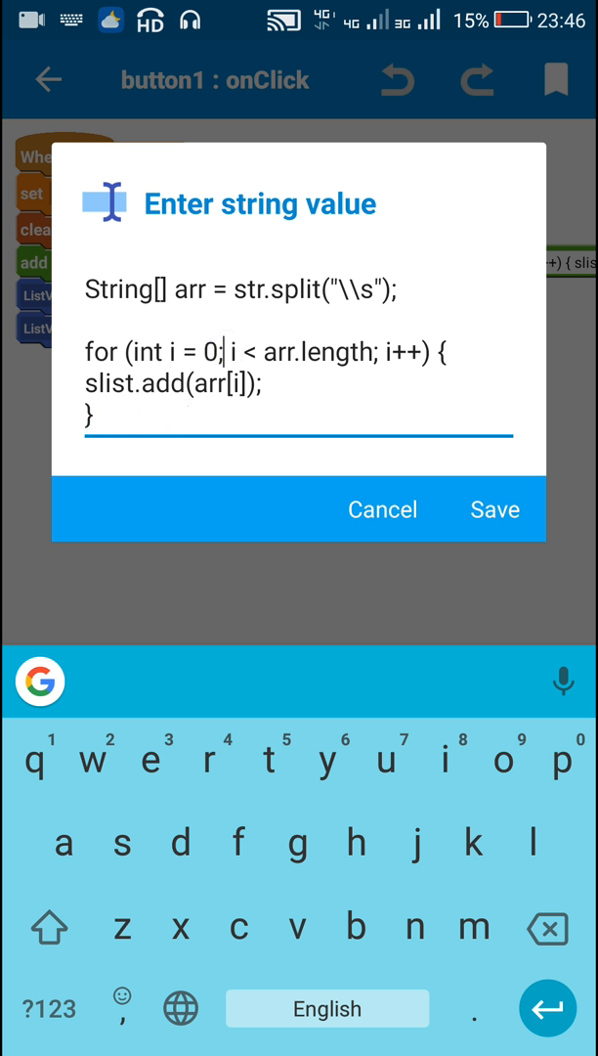
left_click(372, 352)
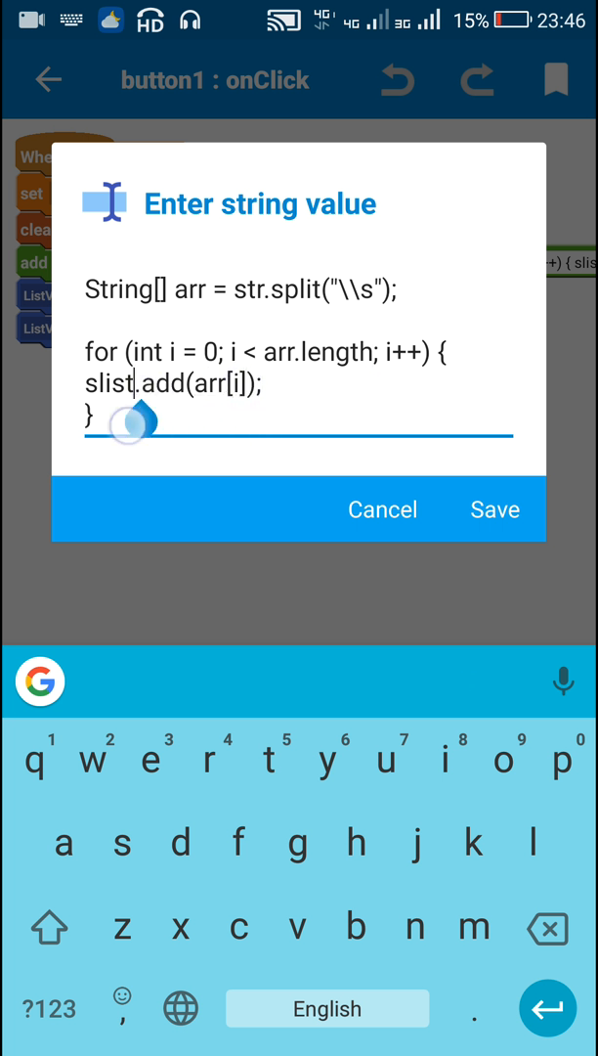
left_click(495, 509)
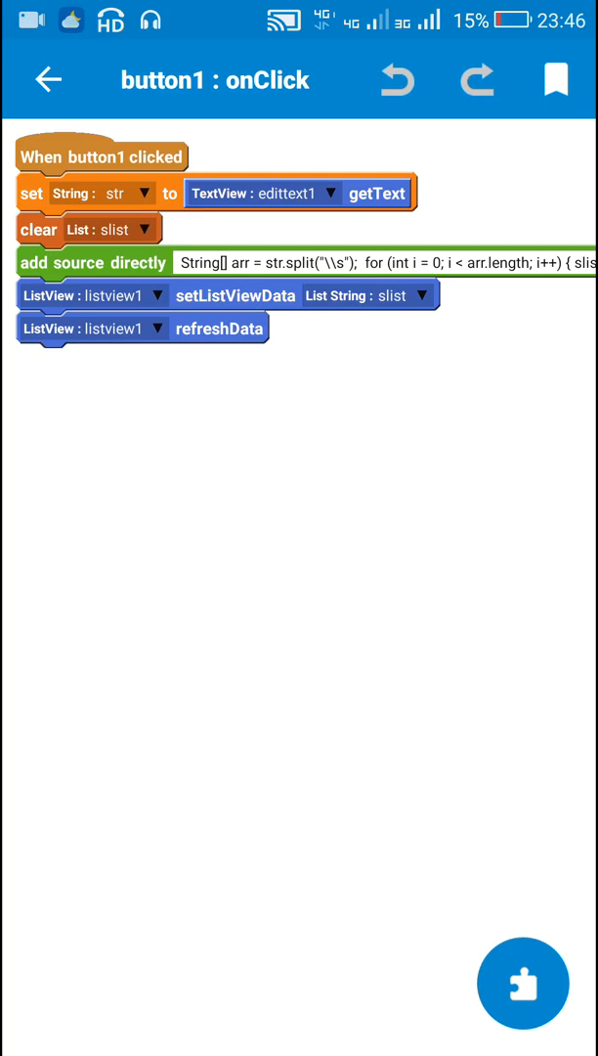
left_click(524, 984)
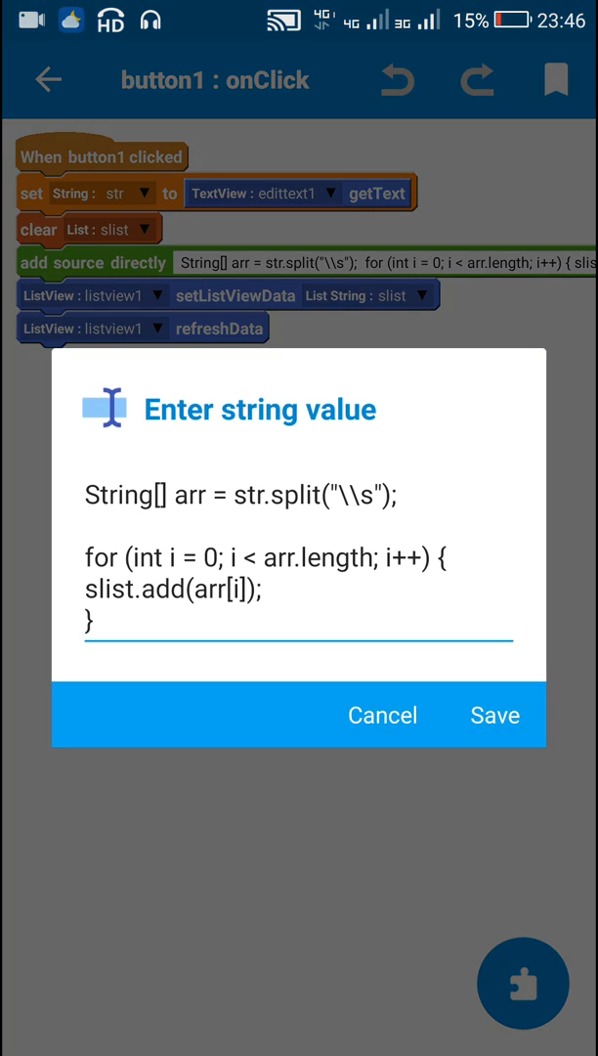
left_click(495, 716)
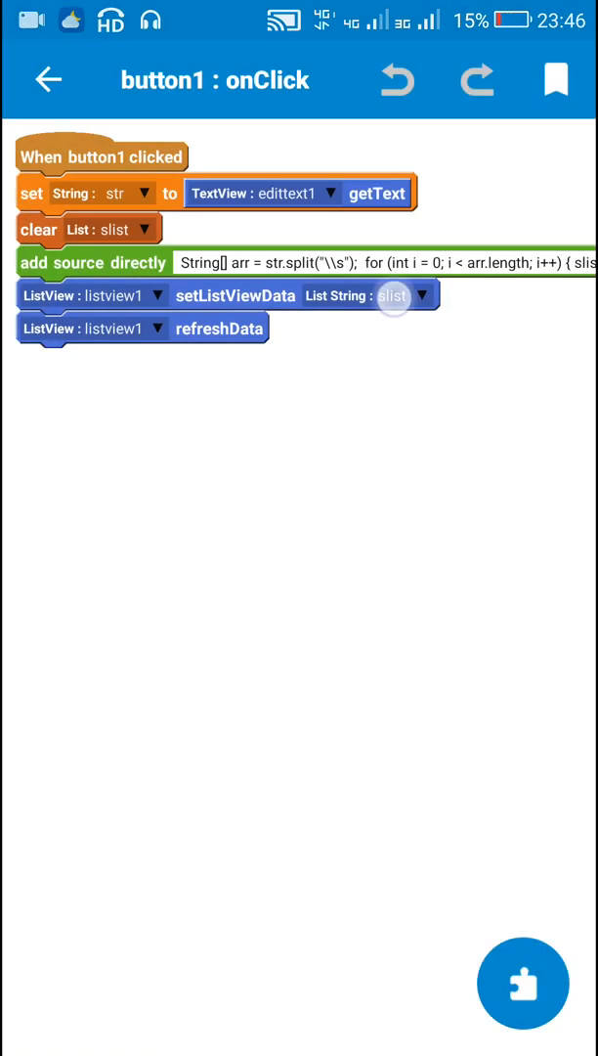